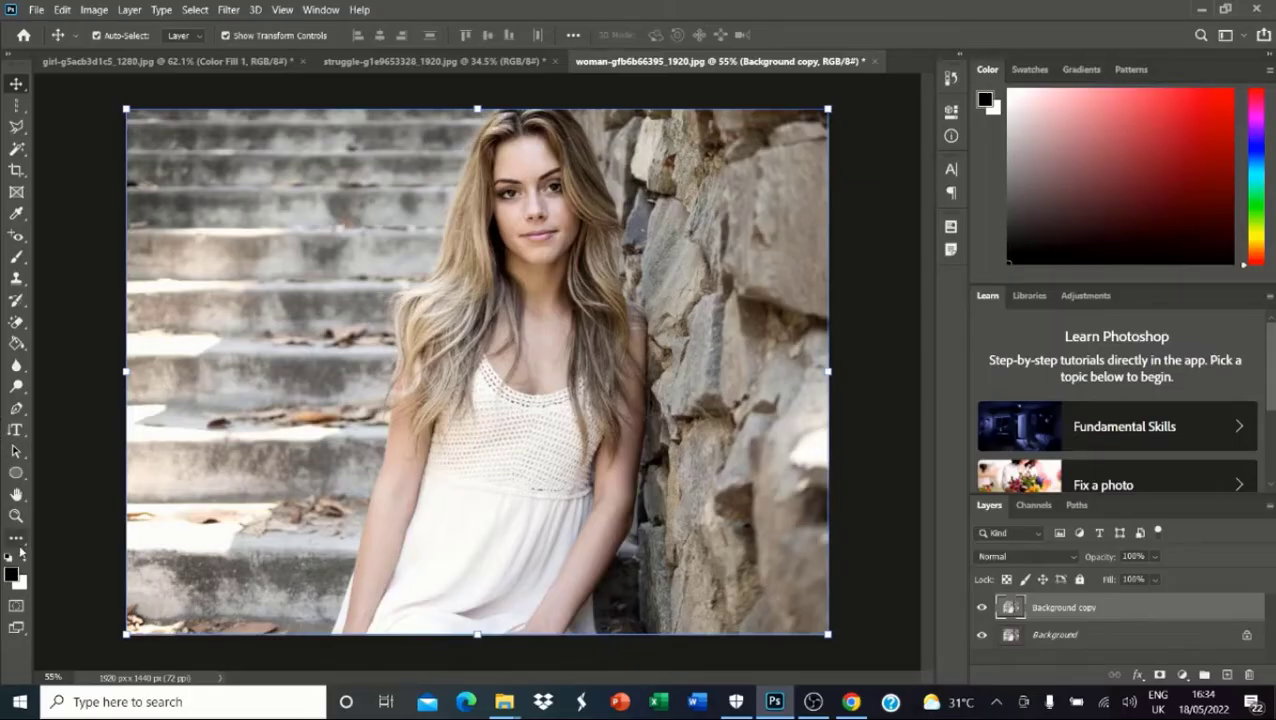
{"action": "mouse_move", "coordinate": [16, 471]}
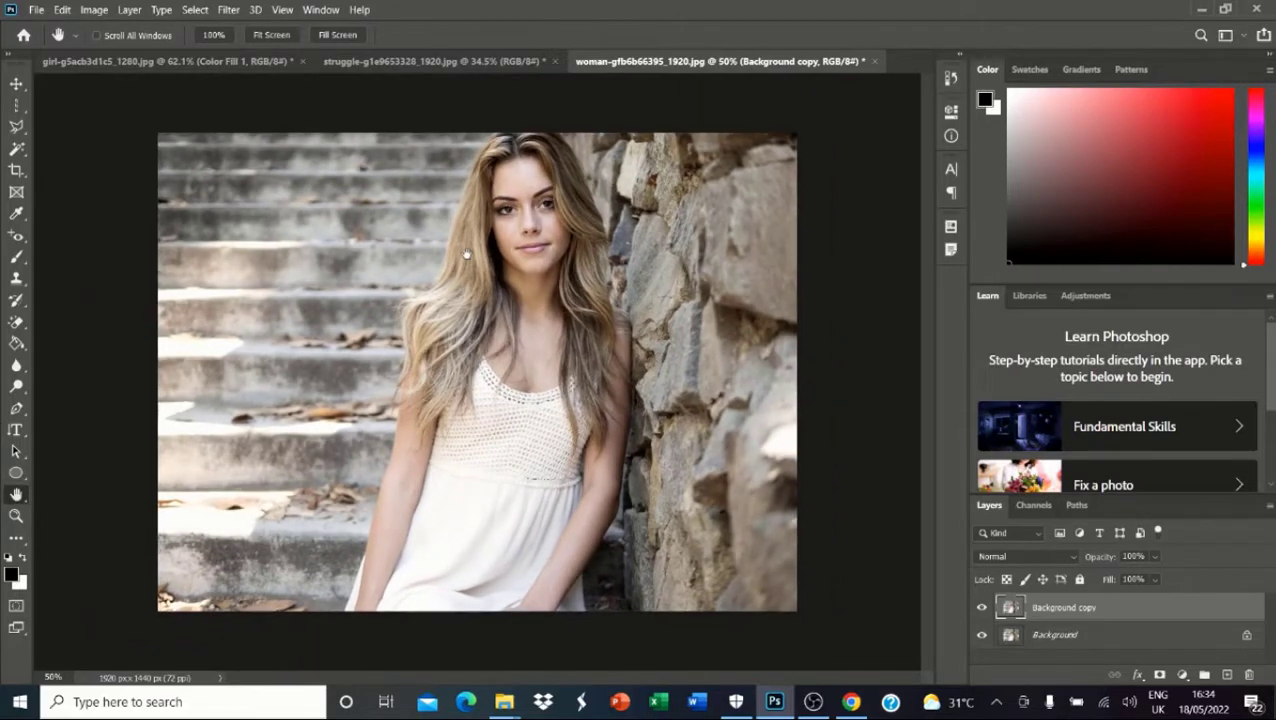
{"action": "mouse_move", "coordinate": [500, 365]}
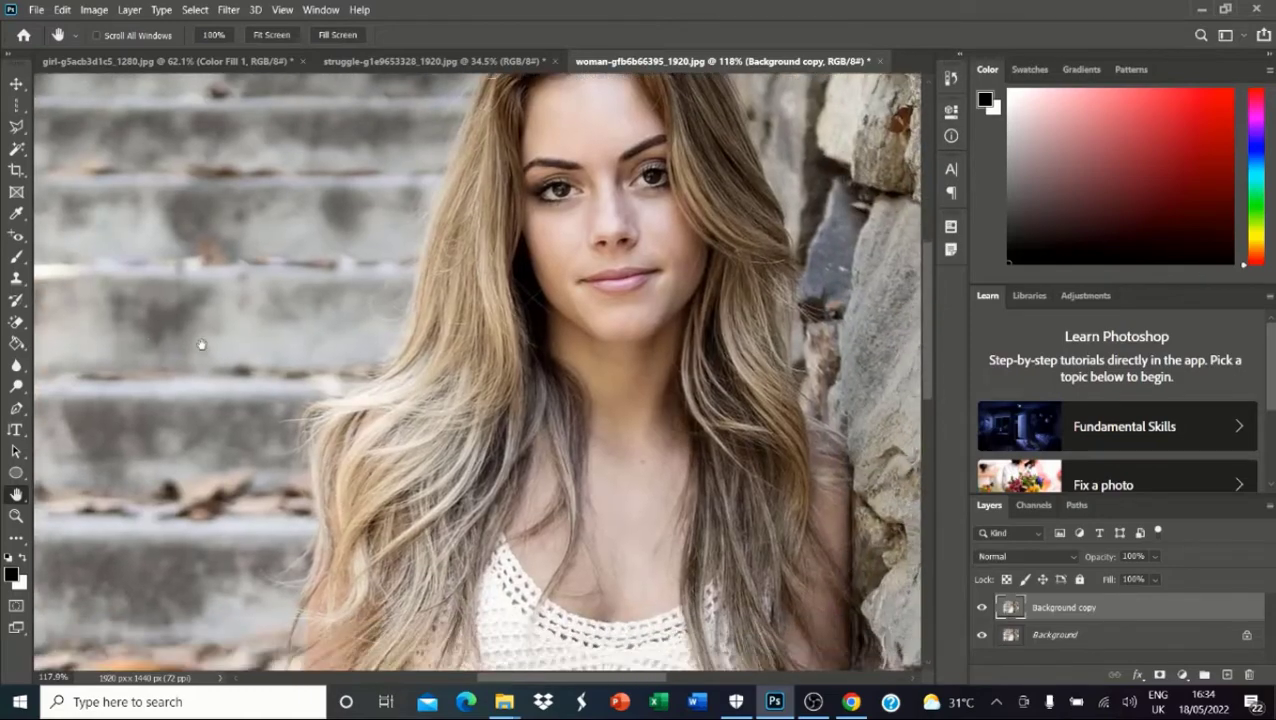
Pan across the enlarged portrait with the Hand tool to view other areas.
{"action": "left_click_drag", "start_coordinate": [201, 345], "coordinate": [381, 430]}
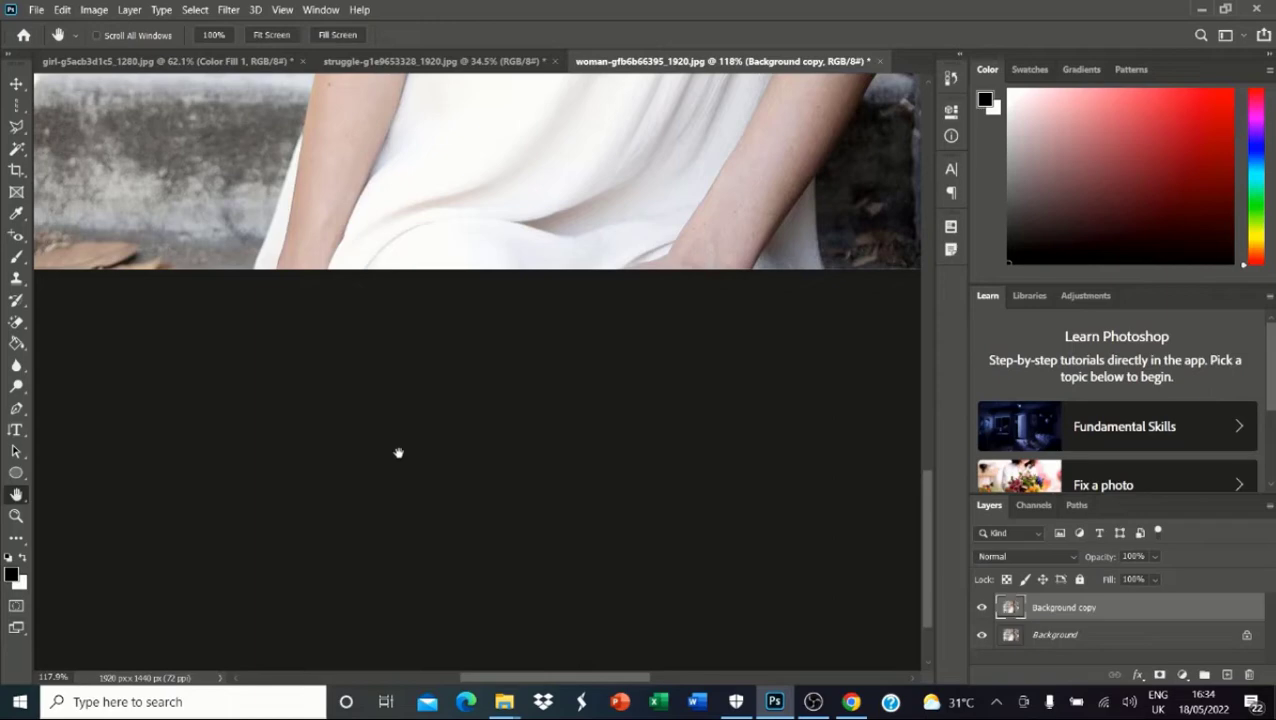
{"action": "mouse_move", "coordinate": [304, 309]}
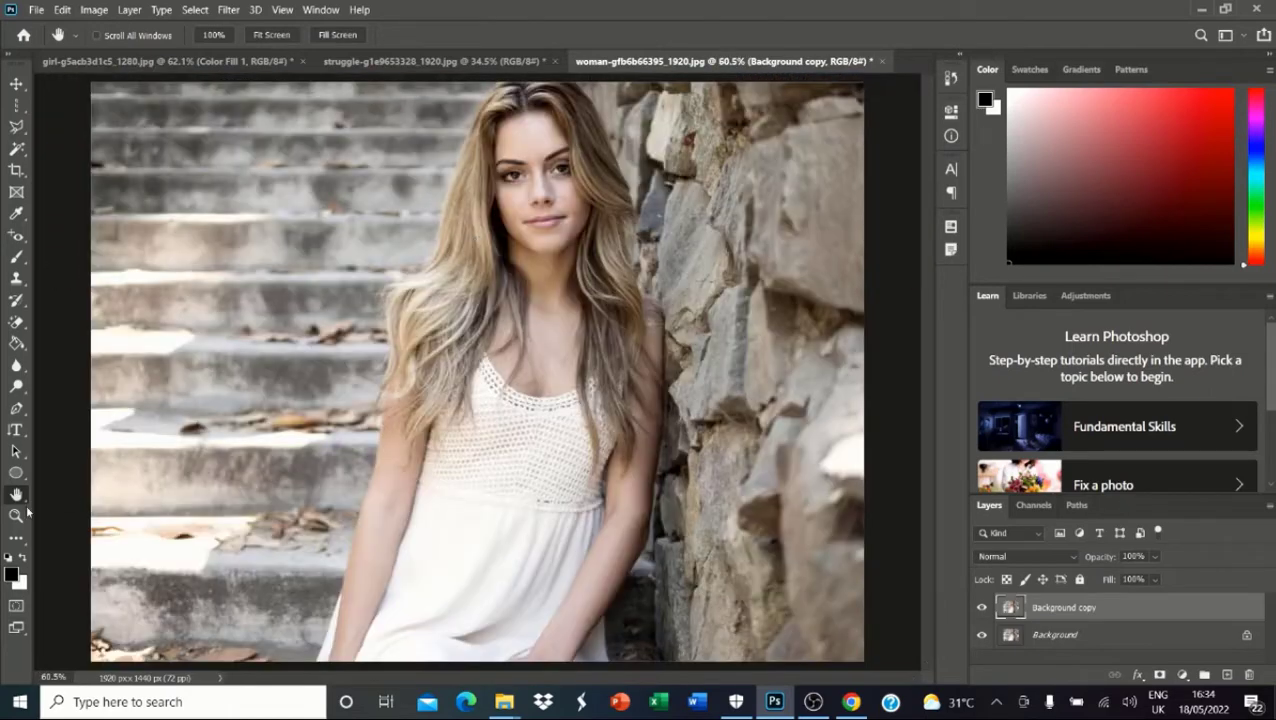
Rotate the canvas view of the portrait, then reset it upright with Reset View.
{"action": "left_click", "coordinate": [16, 494]}
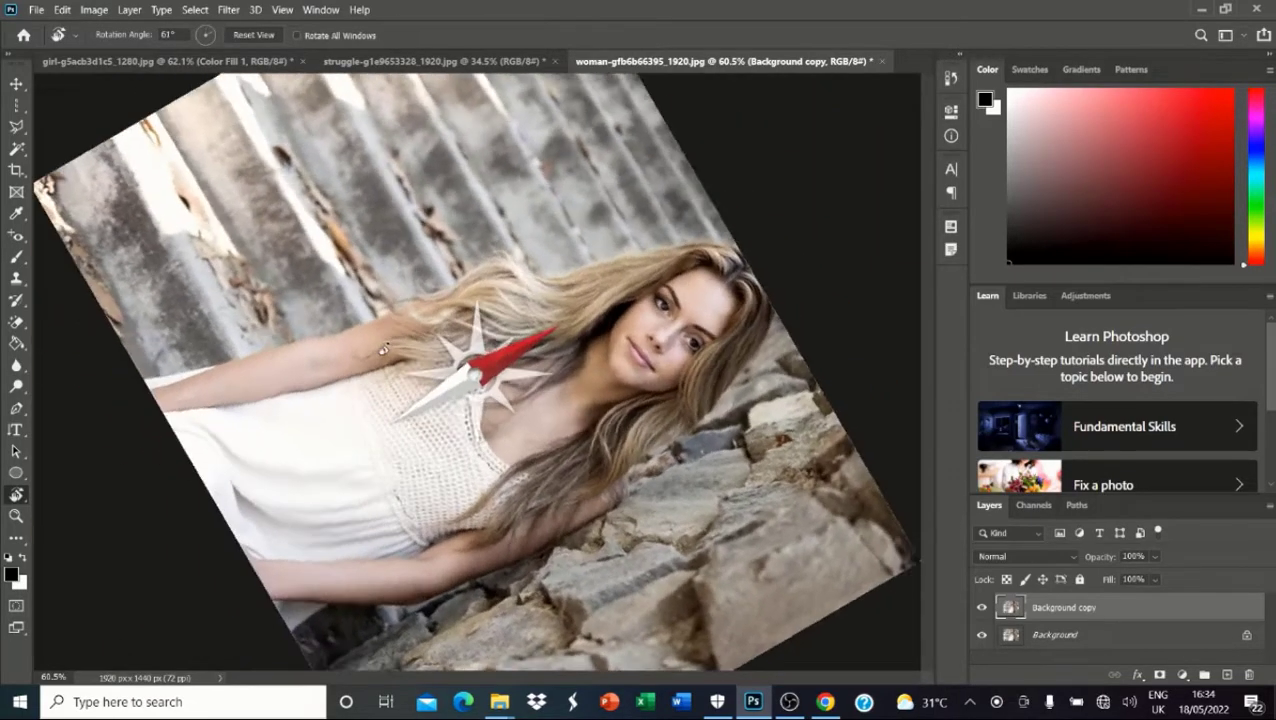
{"action": "left_click_drag", "start_coordinate": [380, 348], "coordinate": [401, 290]}
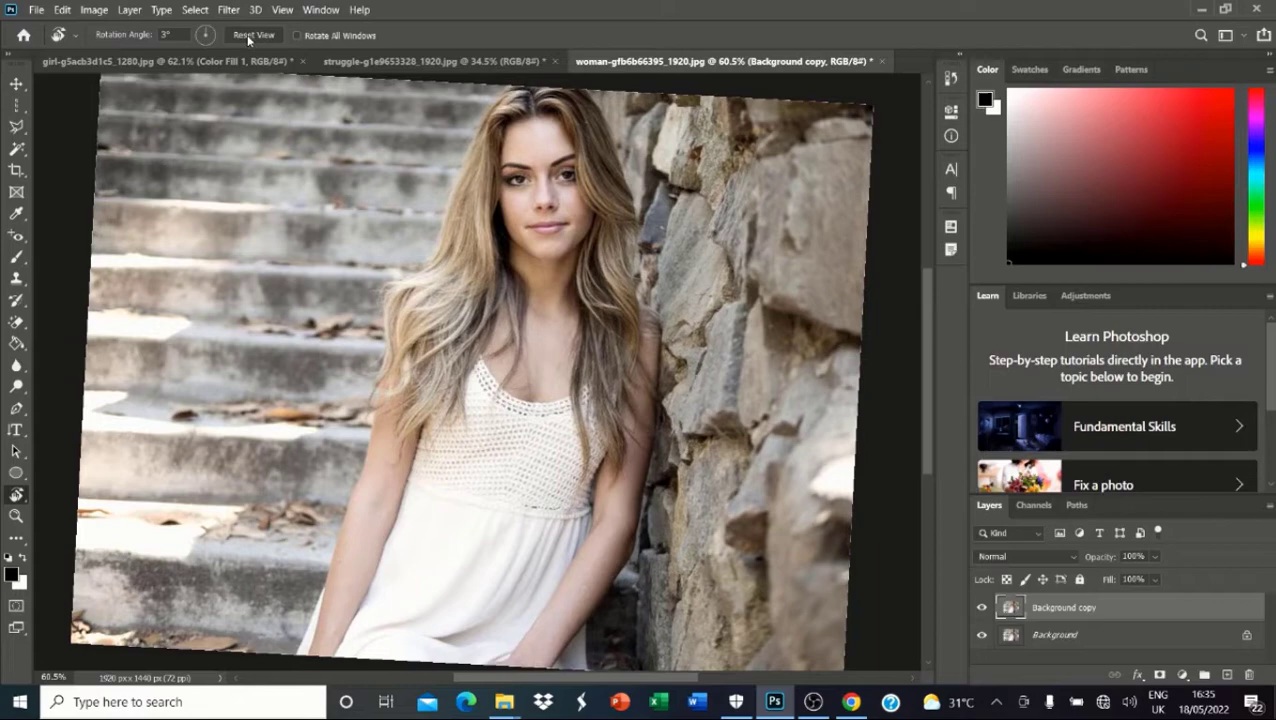
{"action": "left_click", "coordinate": [253, 35]}
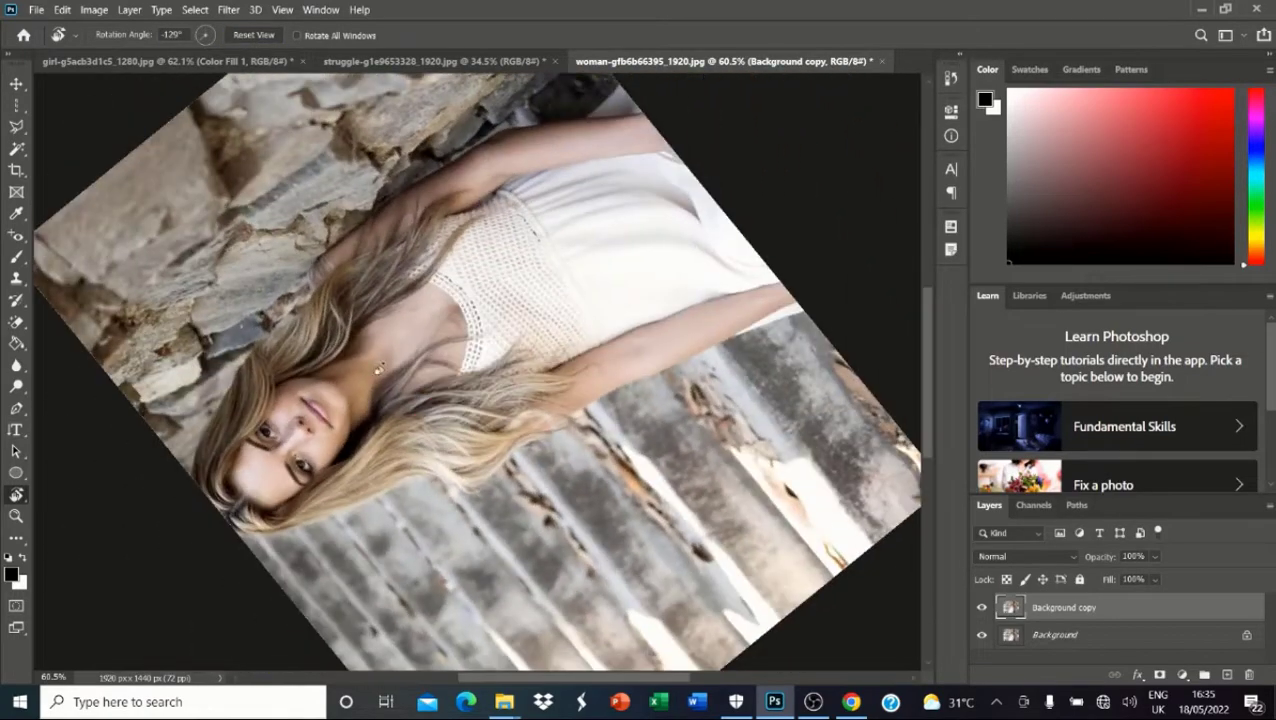
{"action": "left_click", "coordinate": [253, 35]}
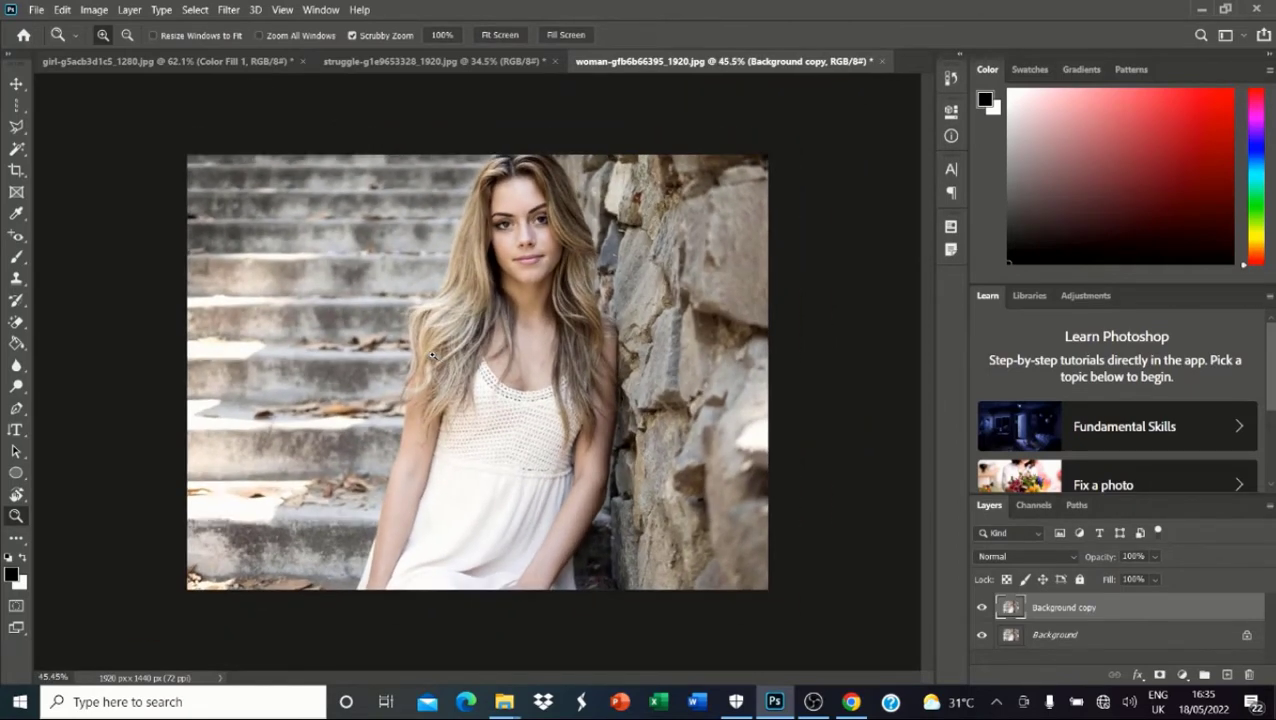
{"action": "mouse_move", "coordinate": [395, 165]}
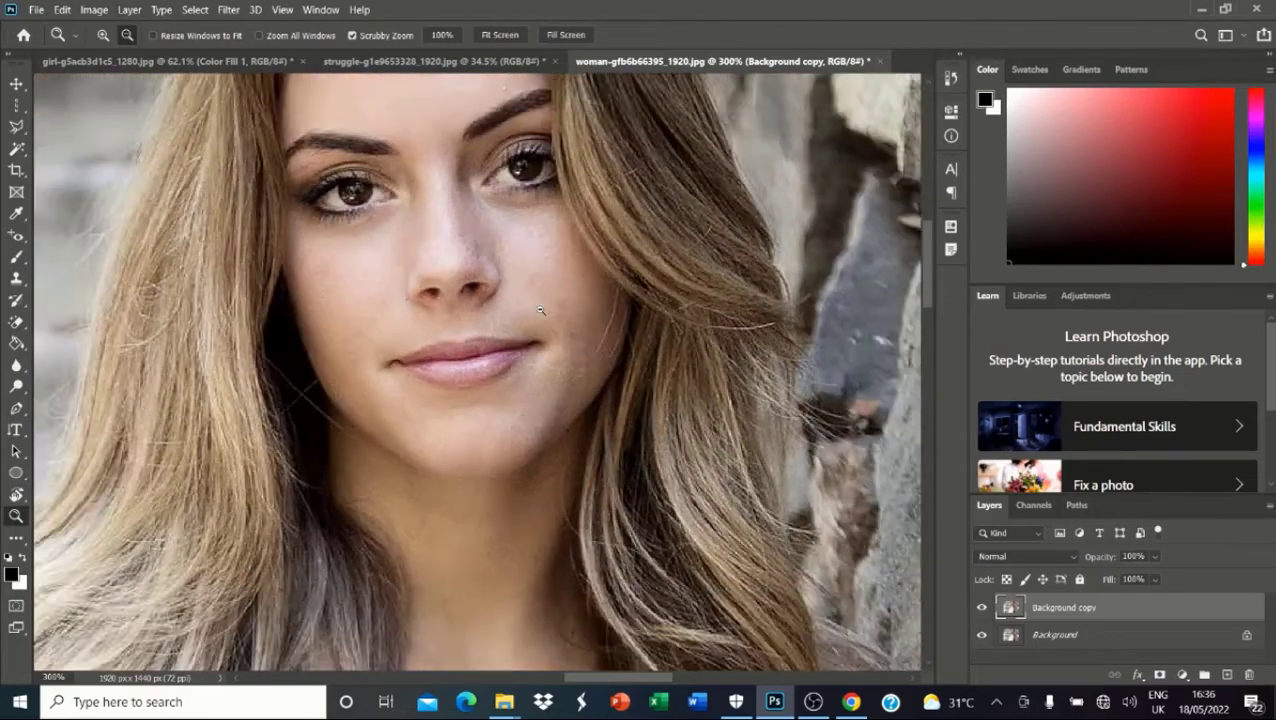
Zoom out from the face and fit the whole portrait to the screen.
{"action": "left_click", "coordinate": [500, 34]}
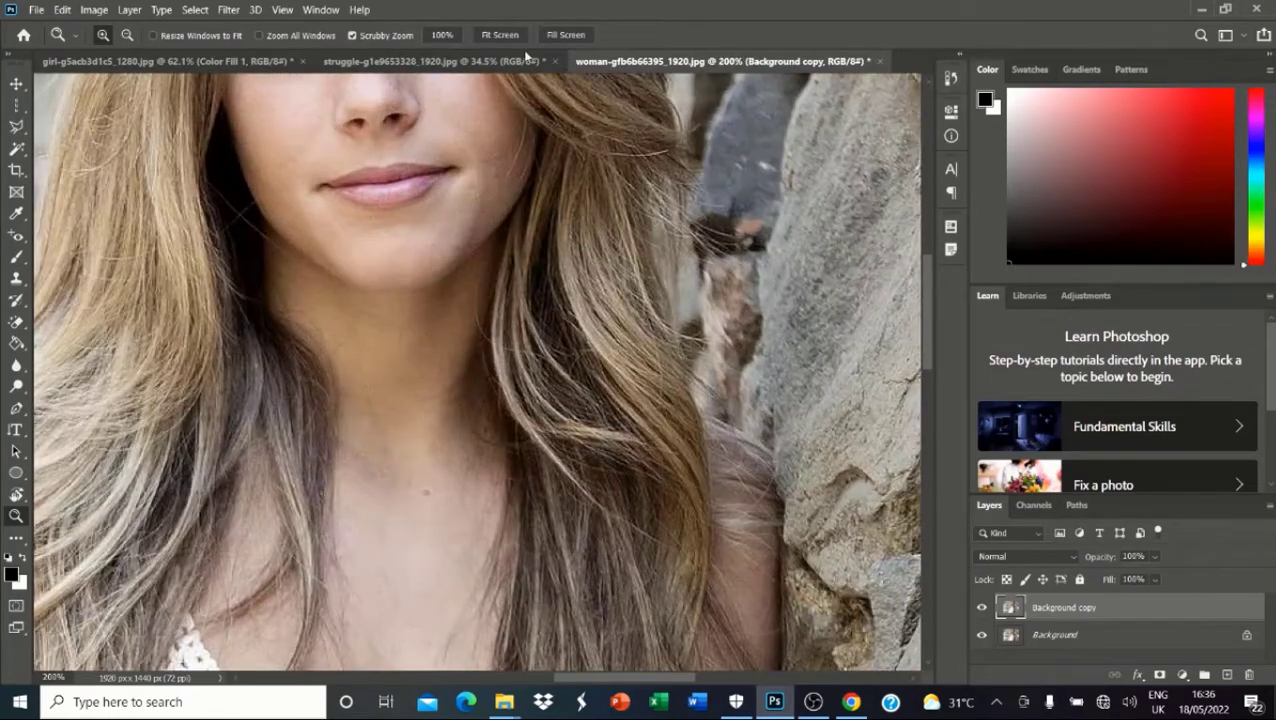
{"action": "left_click", "coordinate": [500, 35]}
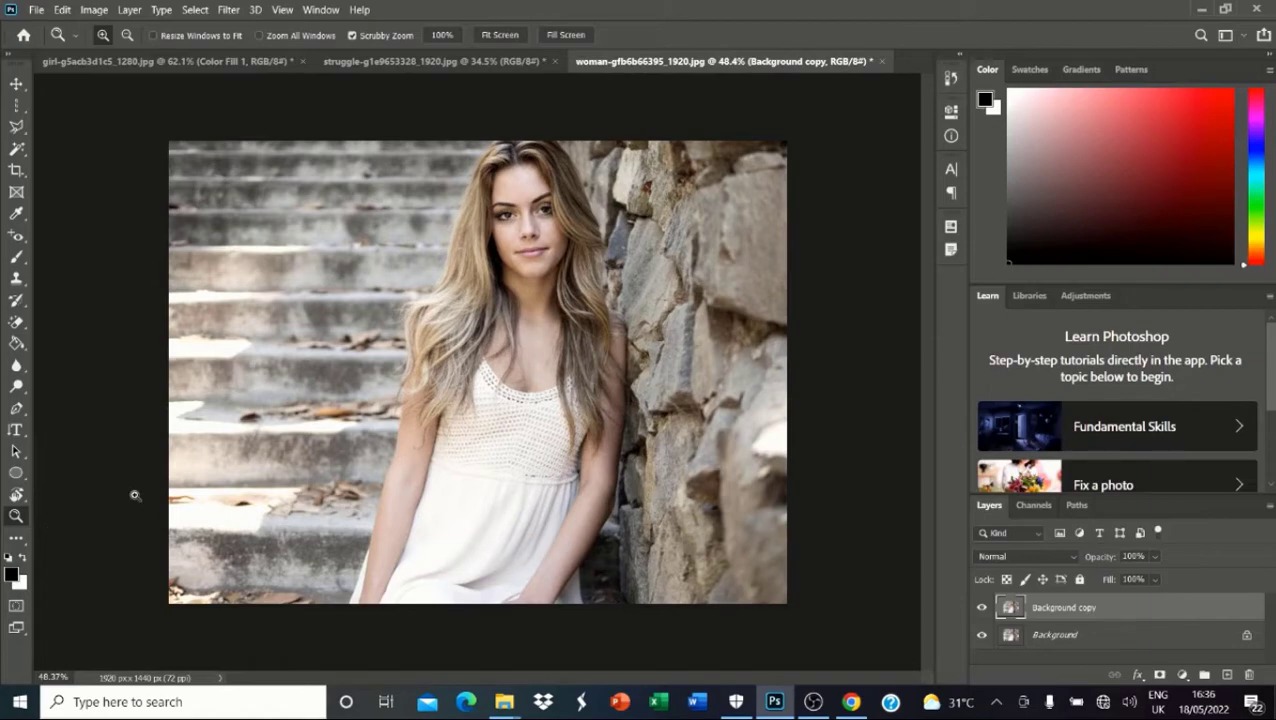
{"action": "mouse_move", "coordinate": [512, 421]}
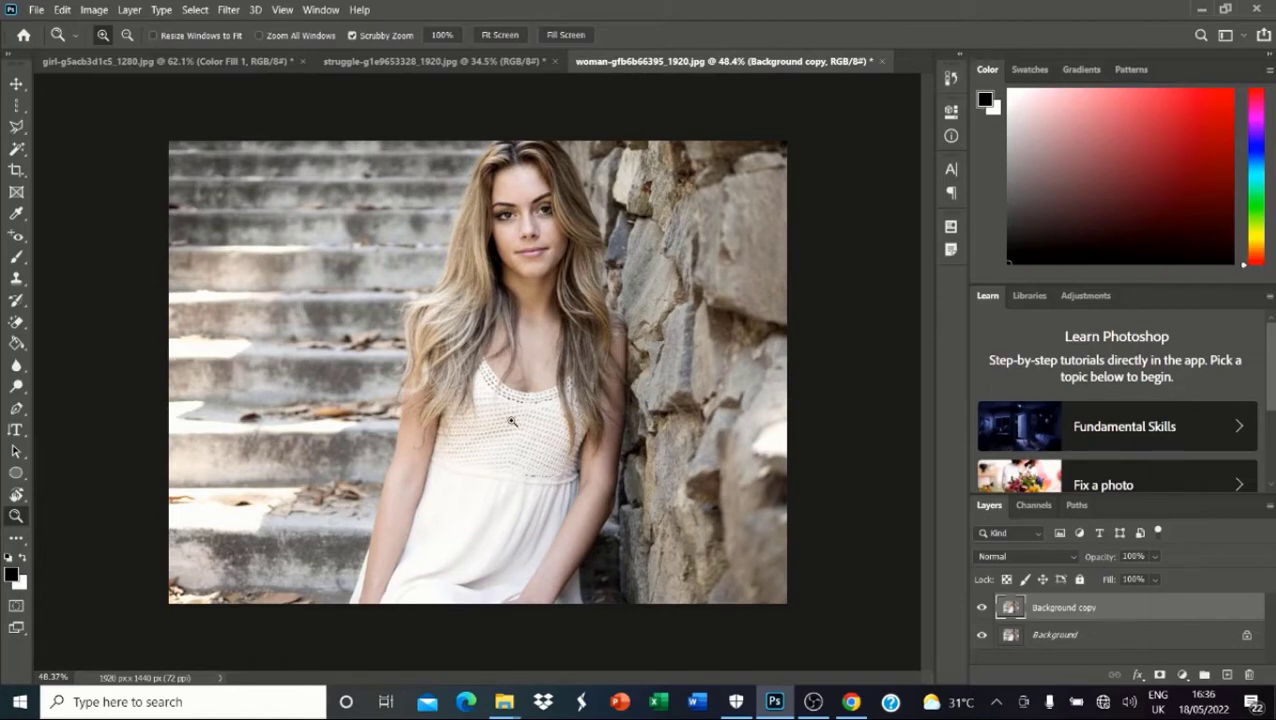